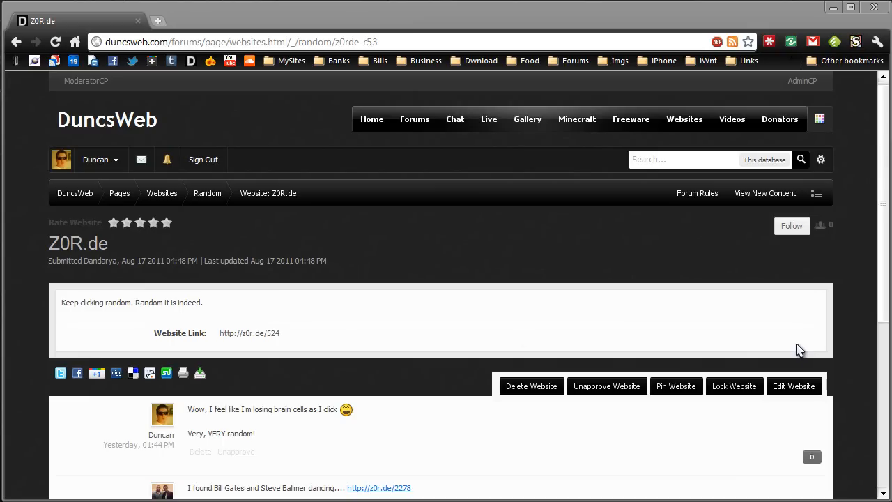
pyautogui.moveTo(103, 281)
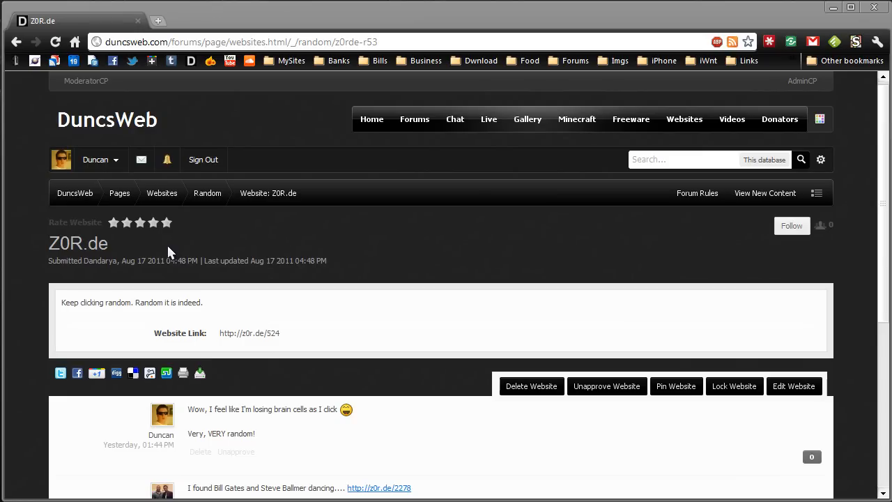
pyautogui.moveTo(279, 354)
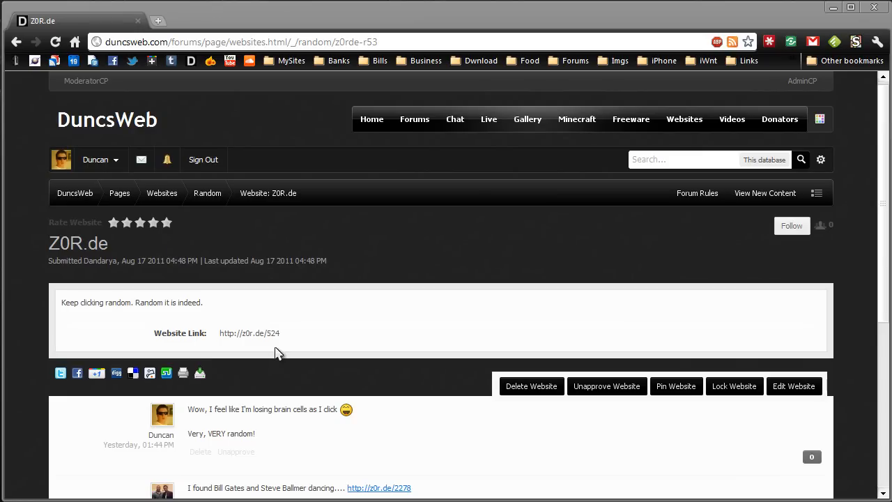
pyautogui.scroll(-3)
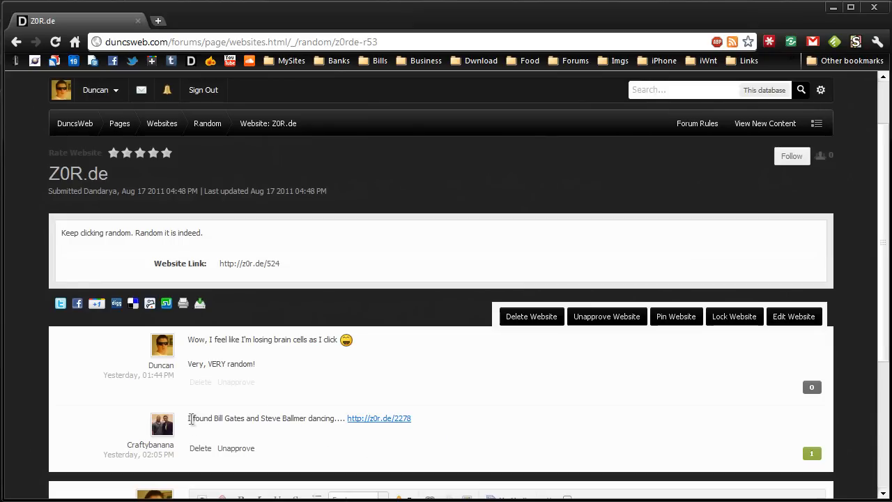
pyautogui.moveTo(388, 429)
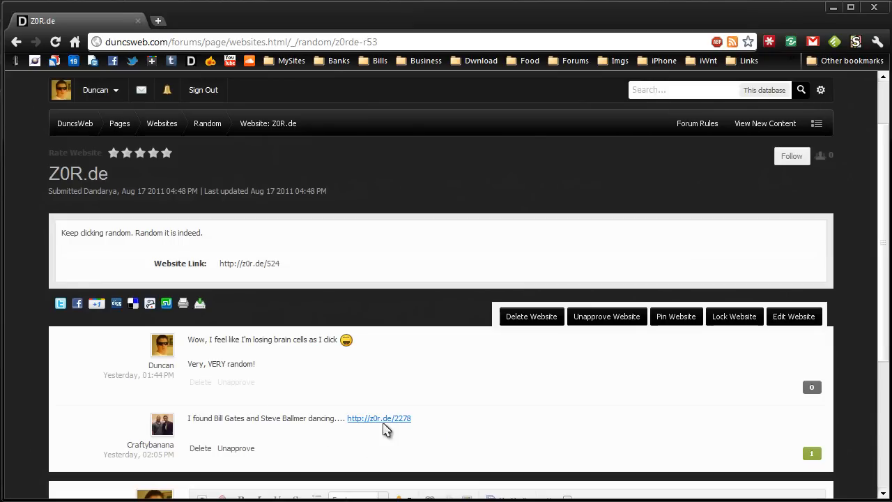
pyautogui.click(380, 418)
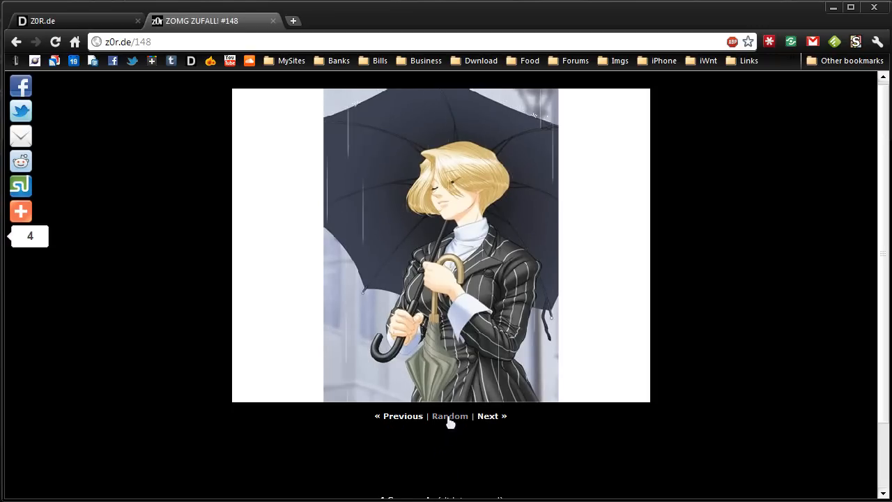
# - After the umbrella-in-rain clip #148, load a random clip, arriving at #2499
pyautogui.click(448, 416)
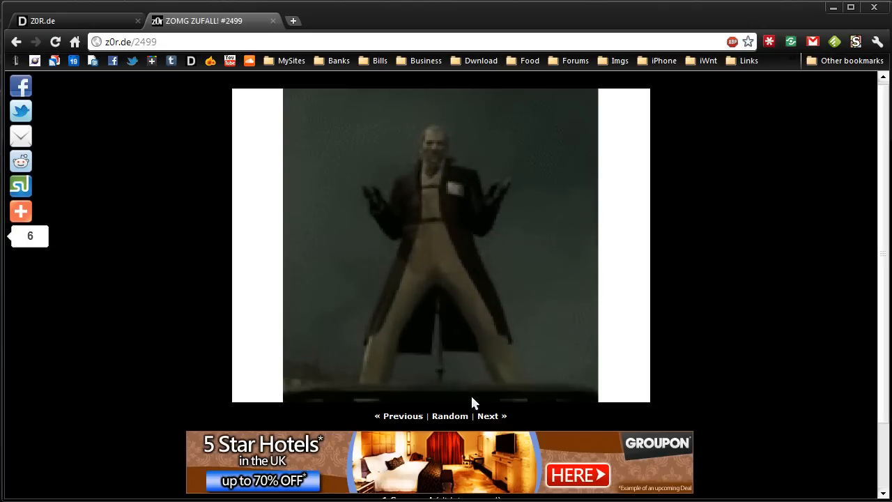
# - Load random entries #1391 and #2743, then close the z0r.de tab to return to the listing
pyautogui.click(448, 415)
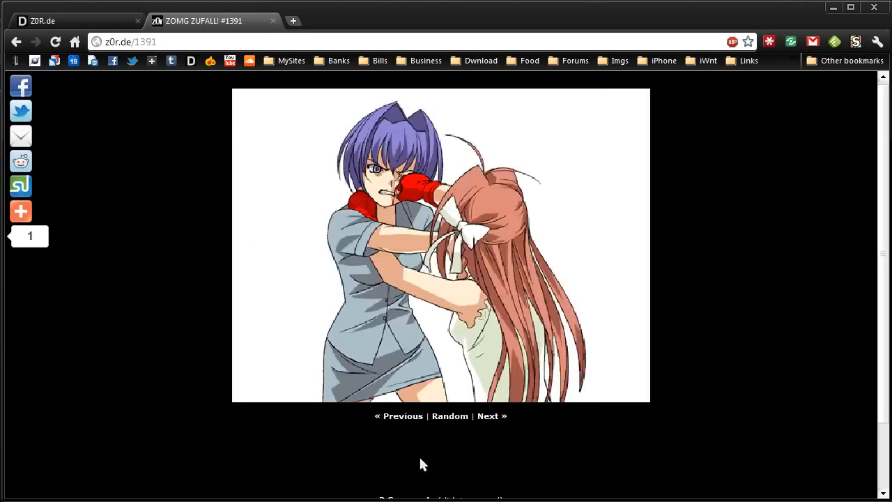
pyautogui.click(449, 415)
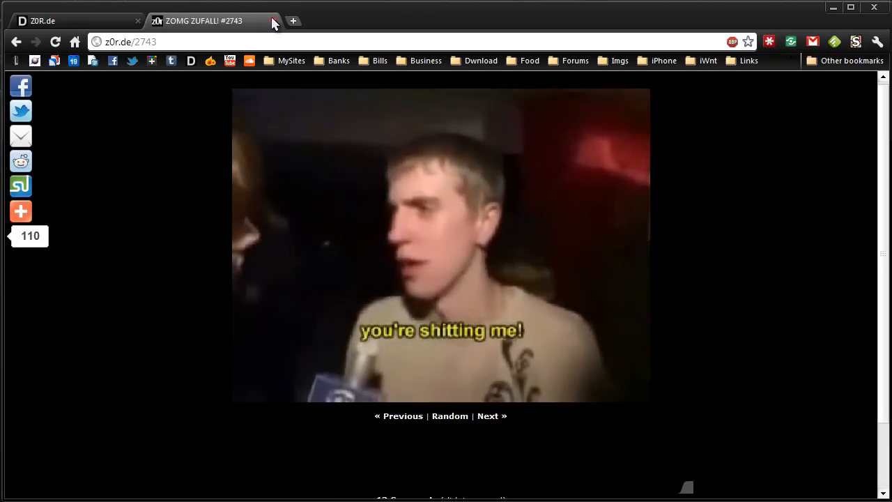
pyautogui.click(273, 21)
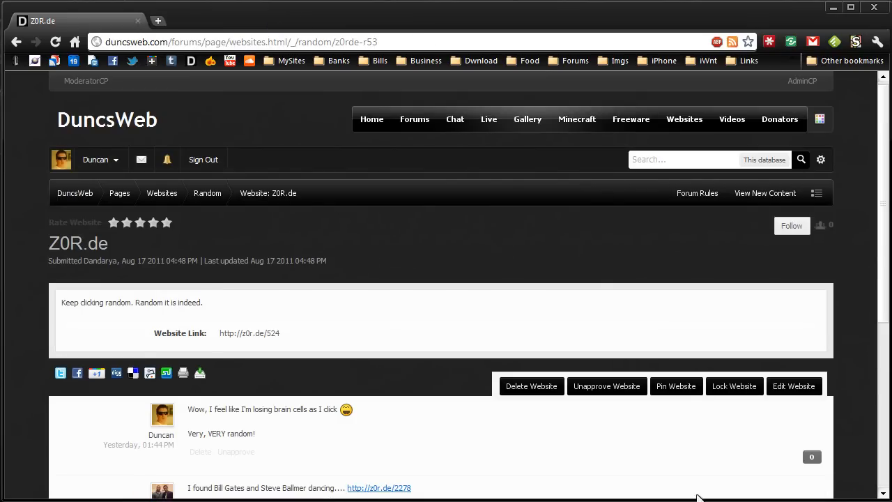
pyautogui.moveTo(502, 291)
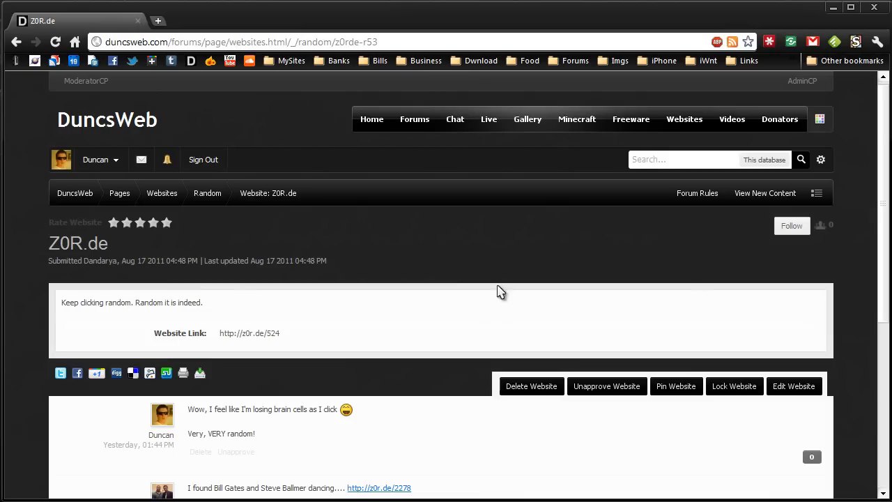
pyautogui.moveTo(622, 181)
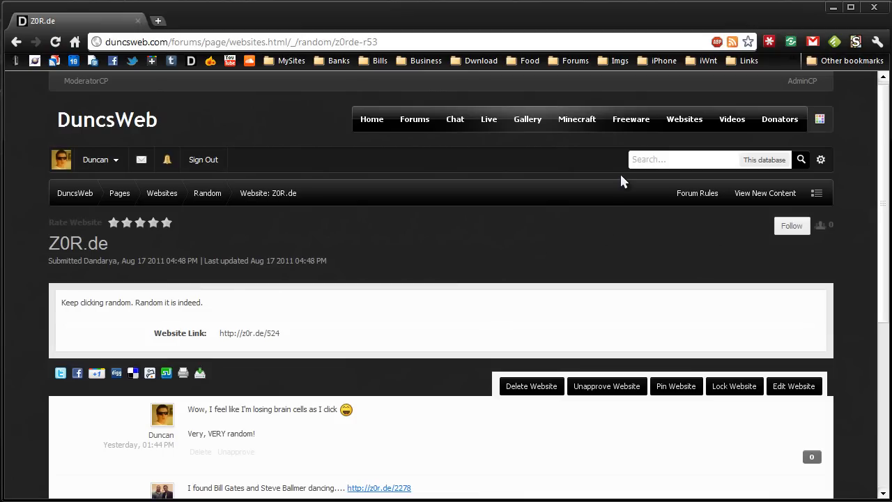